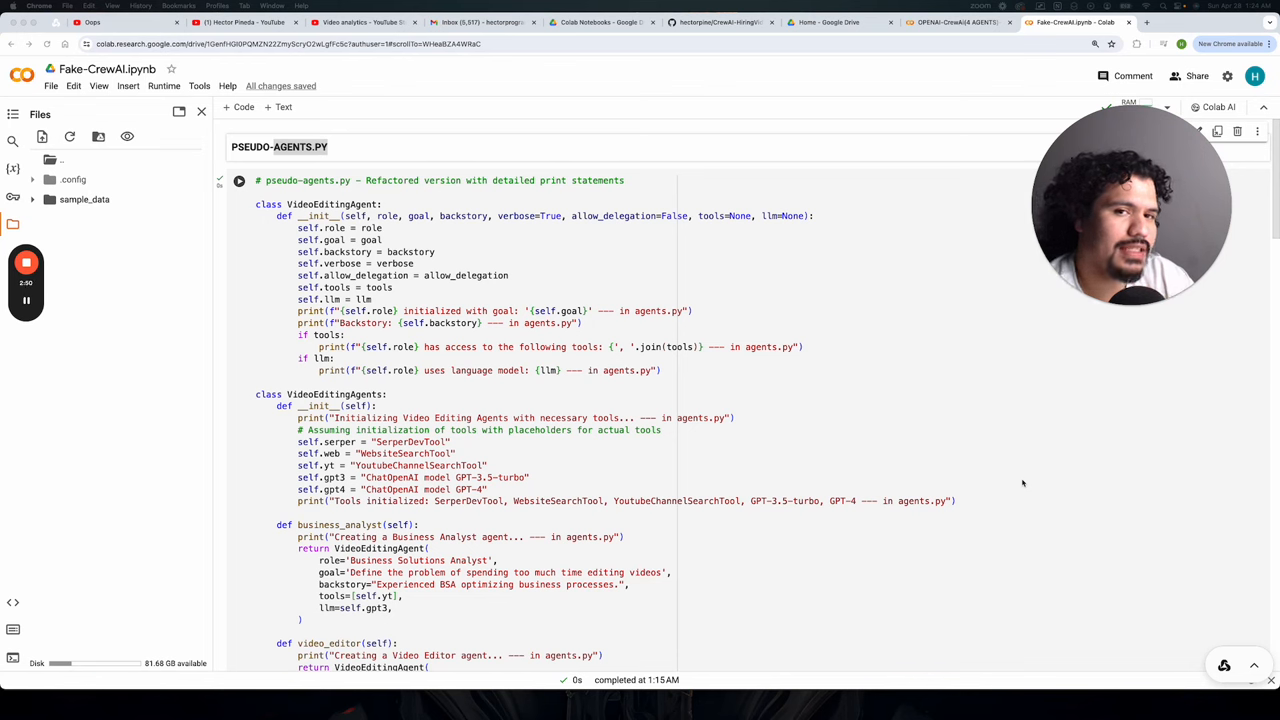
Step: Scroll from the pseudo-agents.py cell down to the main cell's agent initialization log
scroll("down", 3)
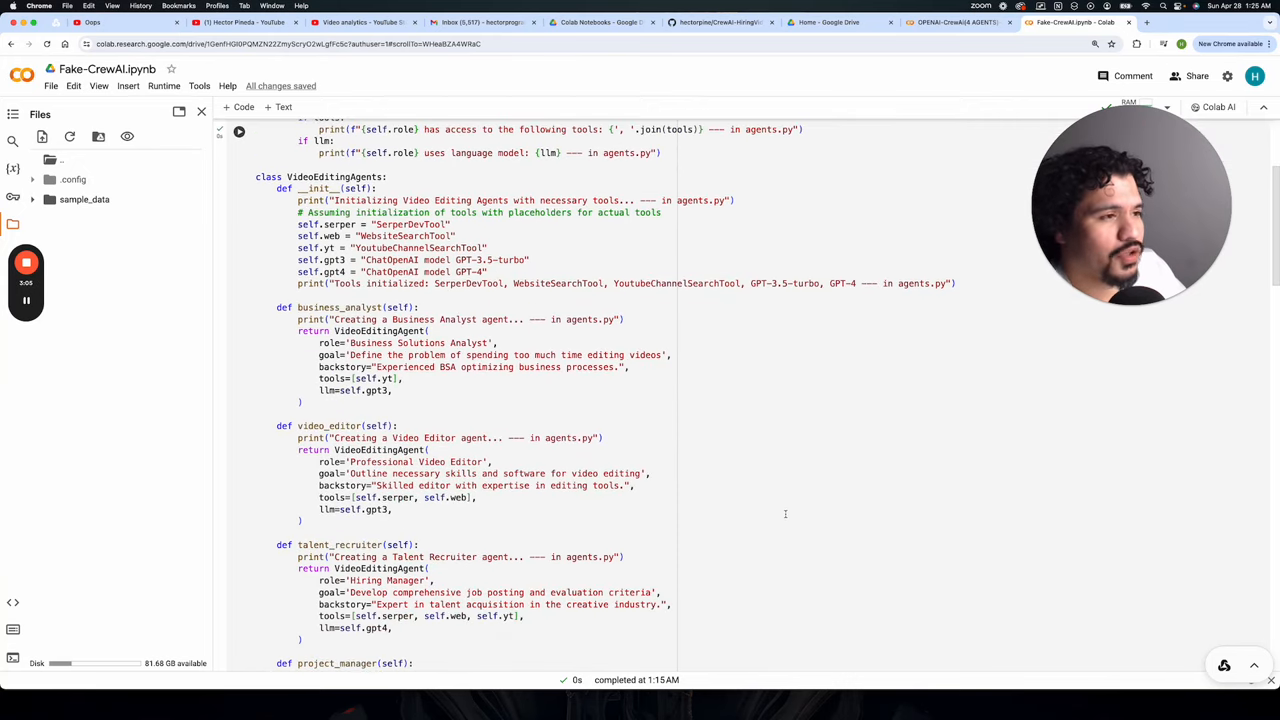
scroll("down", 3)
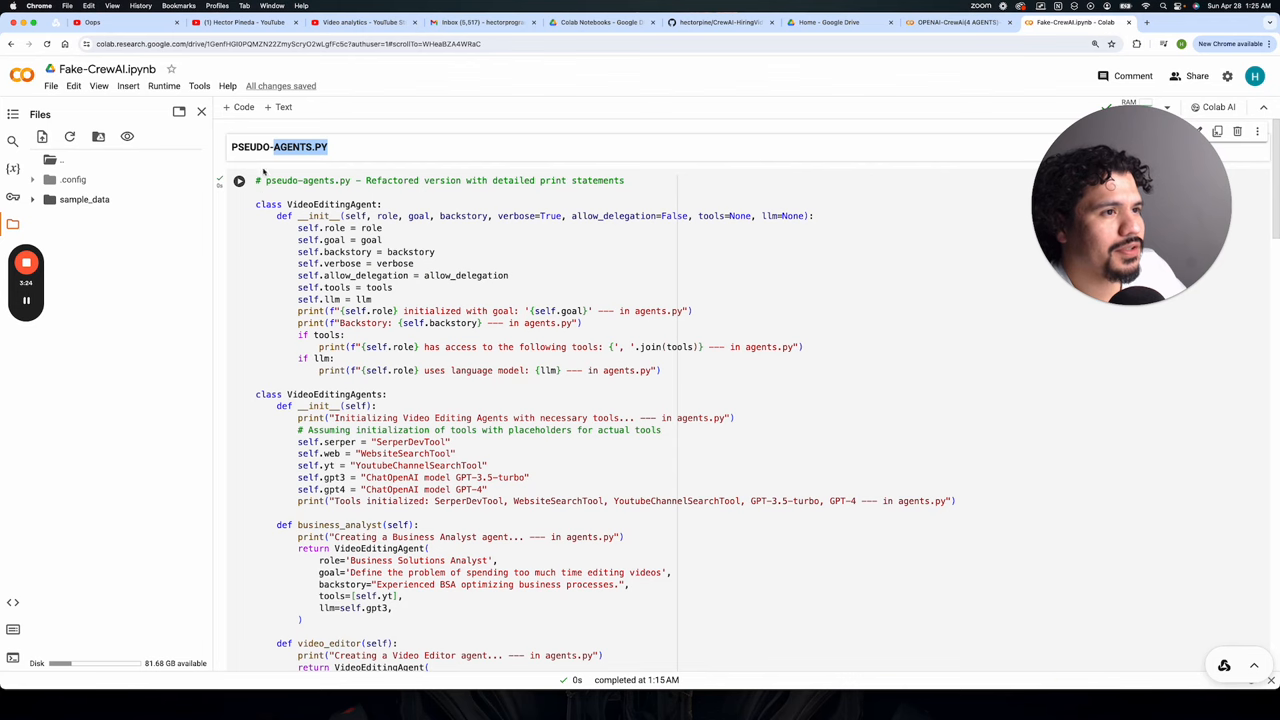
scroll("down", 3)
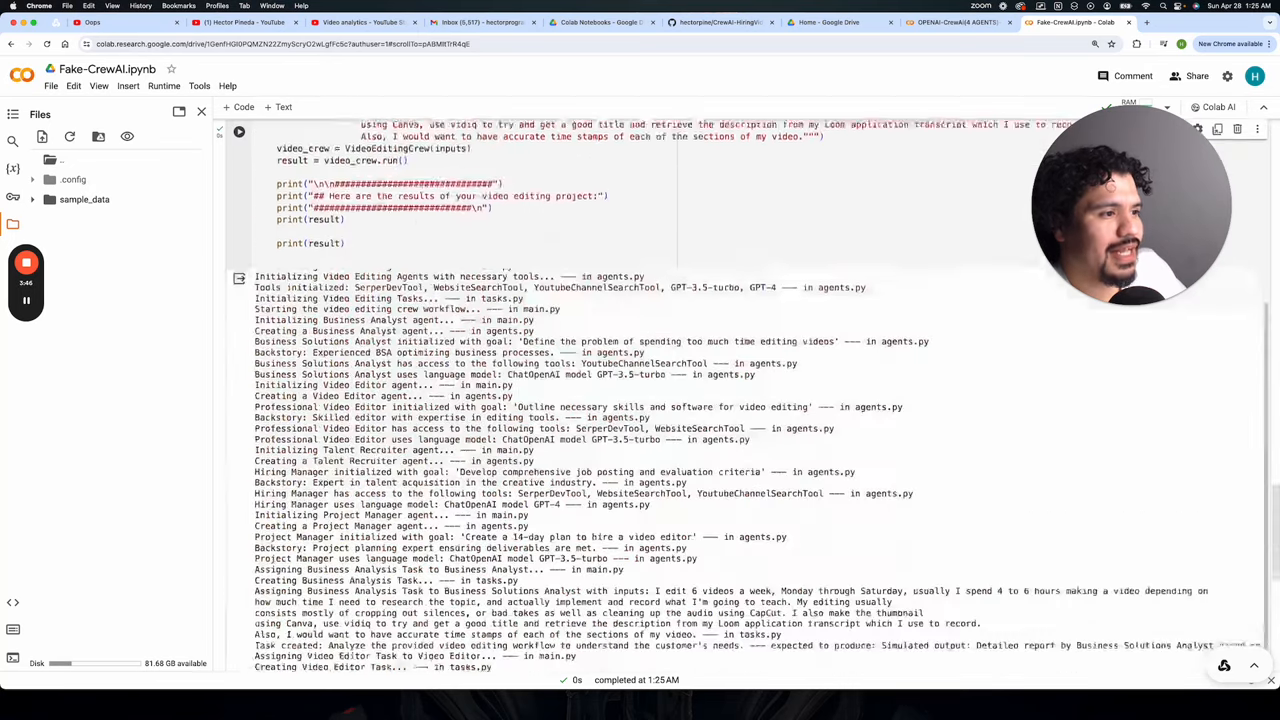
Step: Scroll back up to the run() method where the crew assigns video-editing tasks to agents
scroll("up", 3)
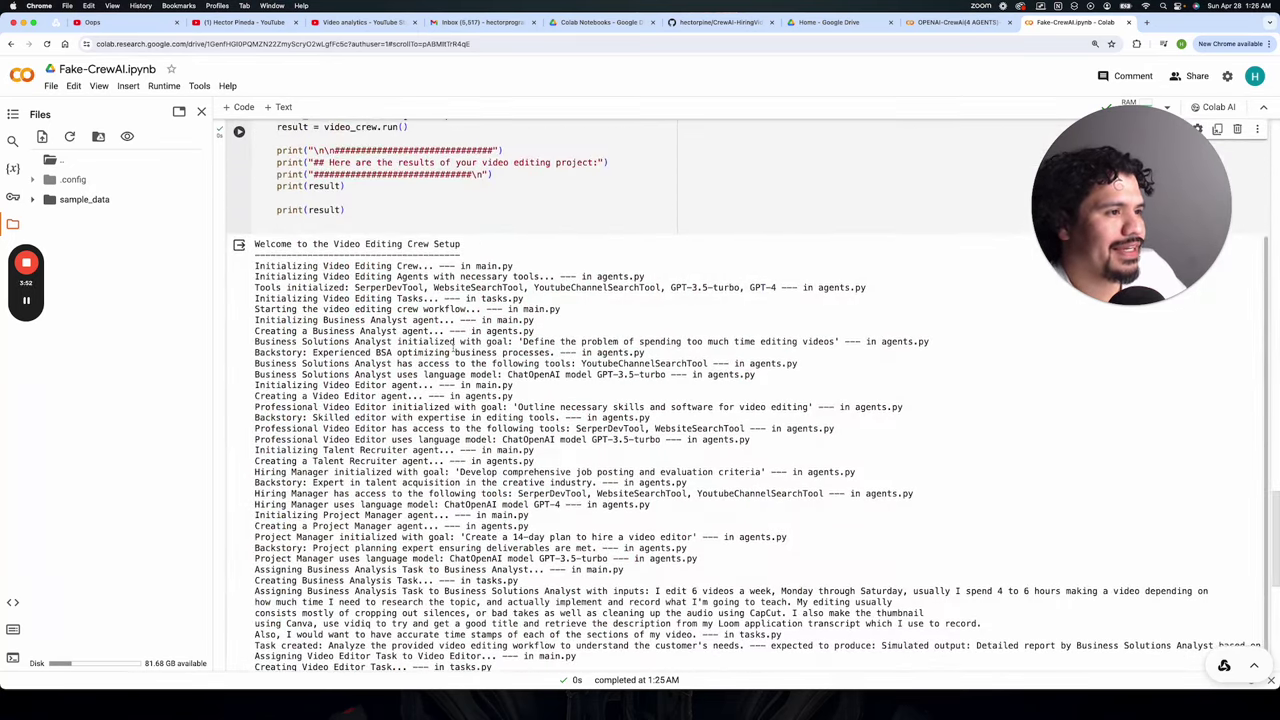
scroll("up", 3)
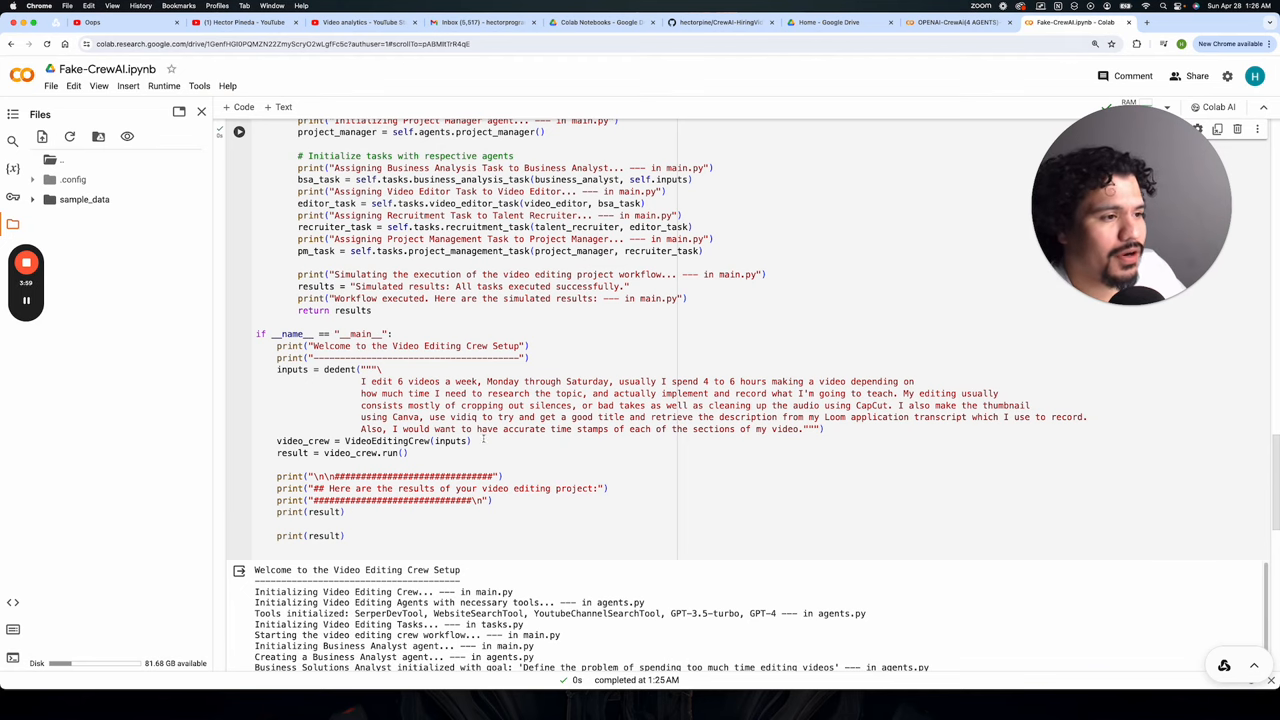
scroll("down", 3)
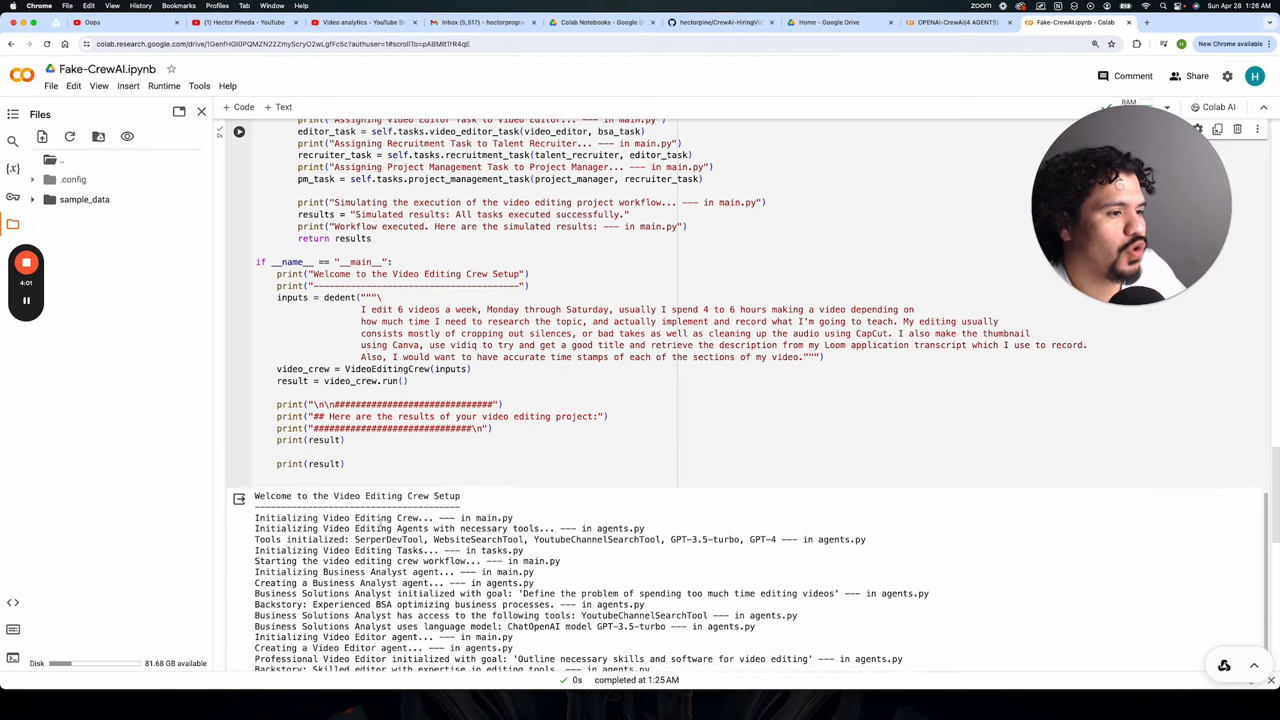
scroll("up", 3)
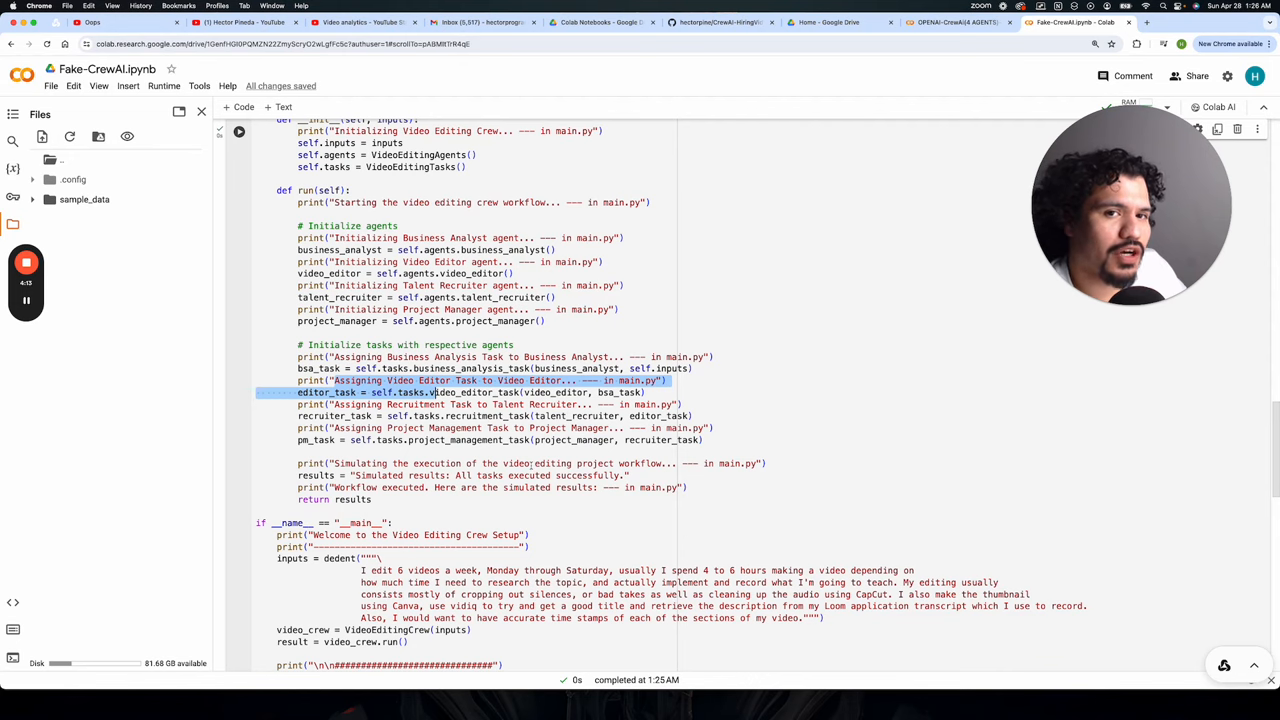
scroll("down", 3)
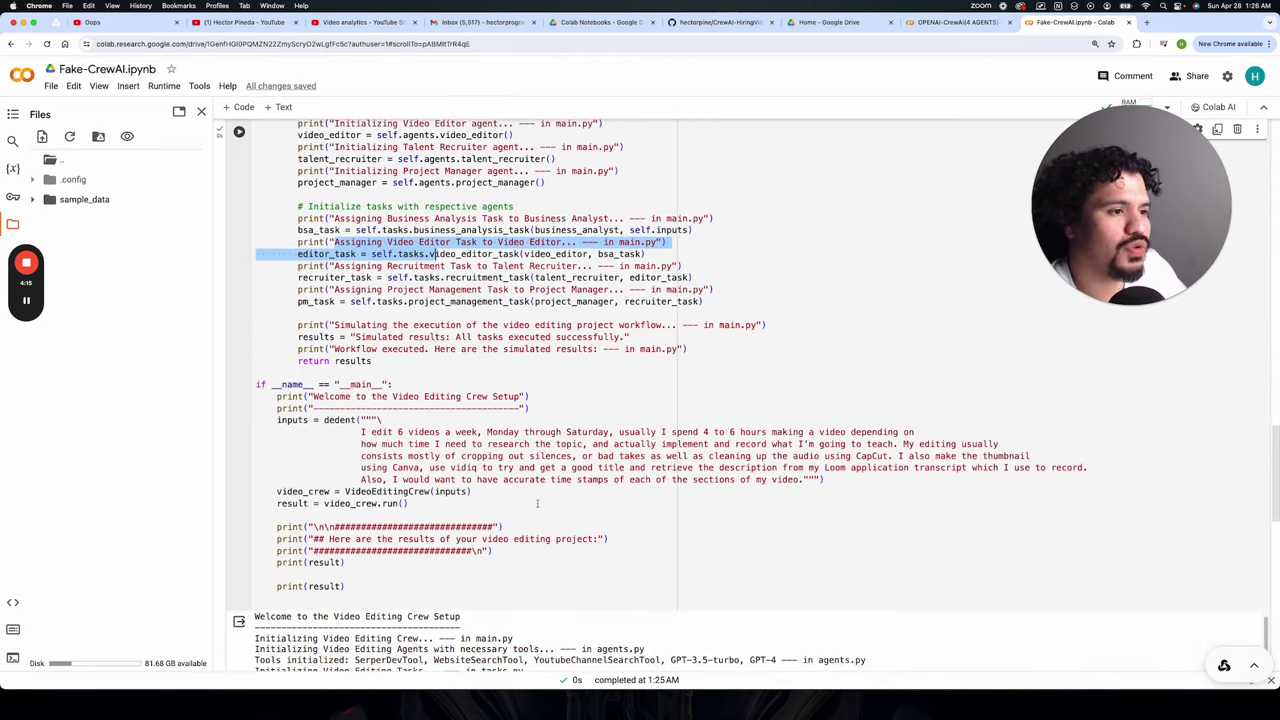
scroll("up", 3)
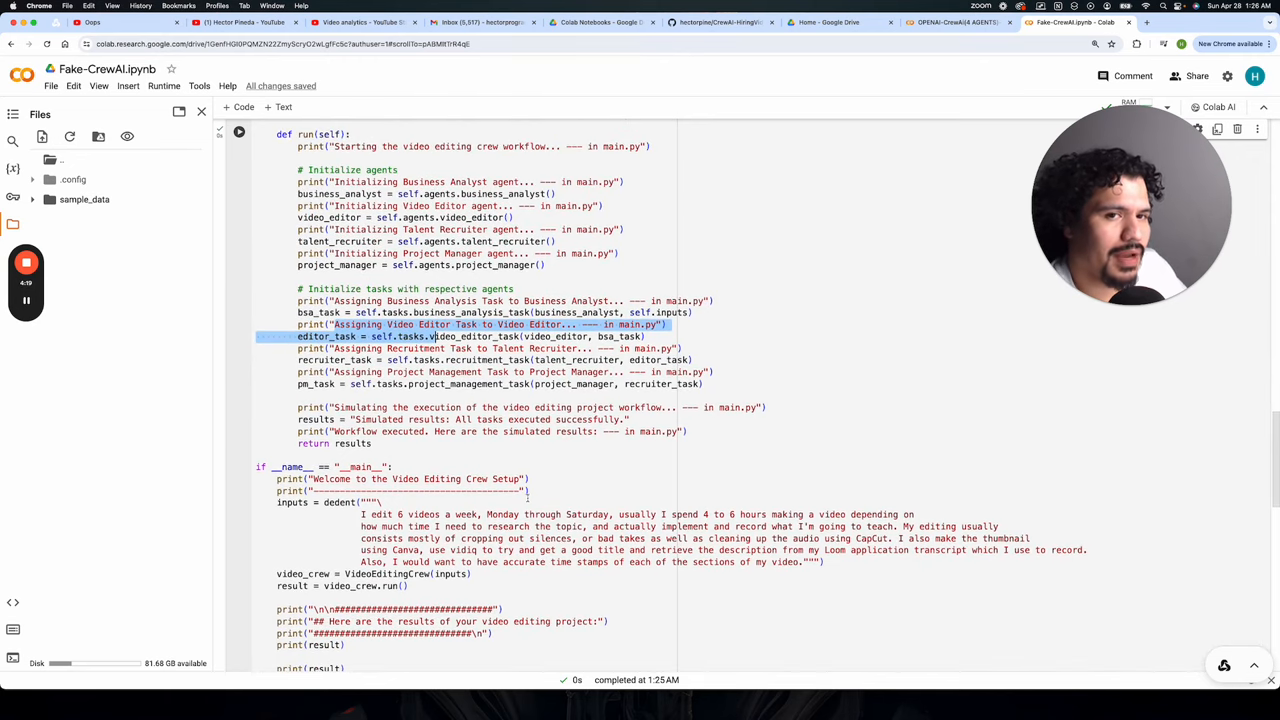
scroll("up", 3)
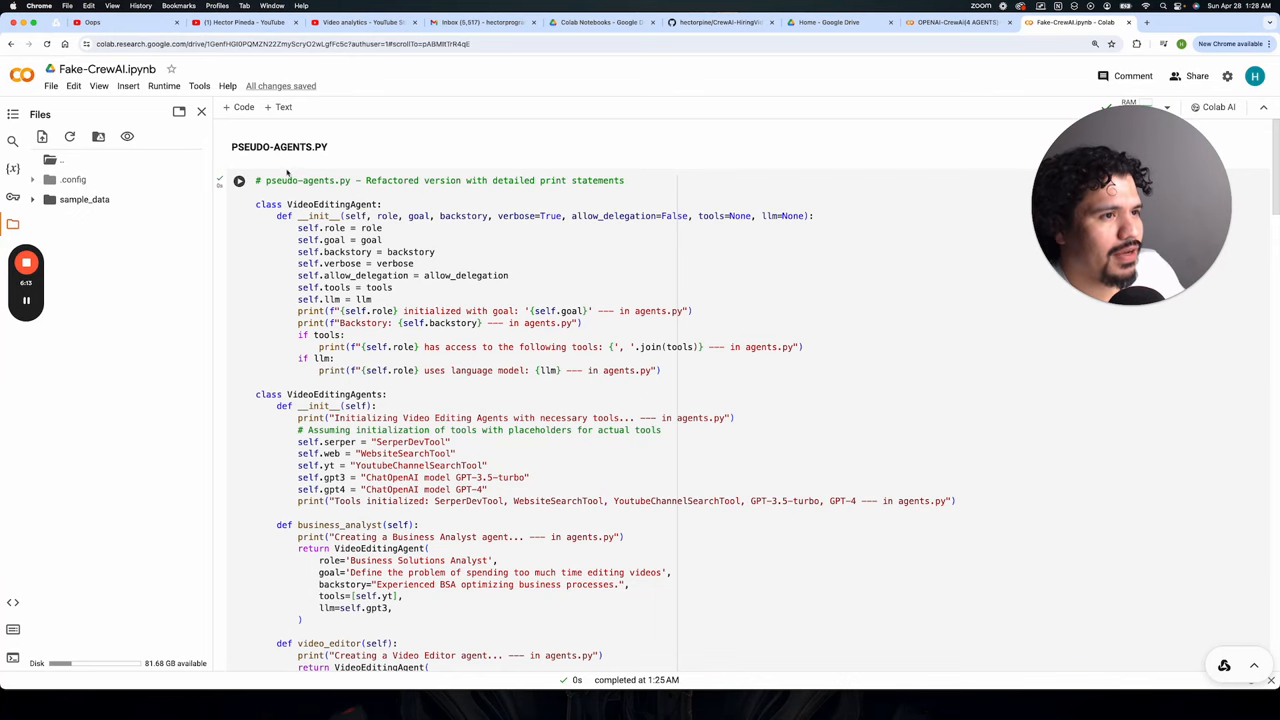
Step: Scroll through the agent methods to the pseudo-tasks.py cell defining the four tasks
scroll("down", 3)
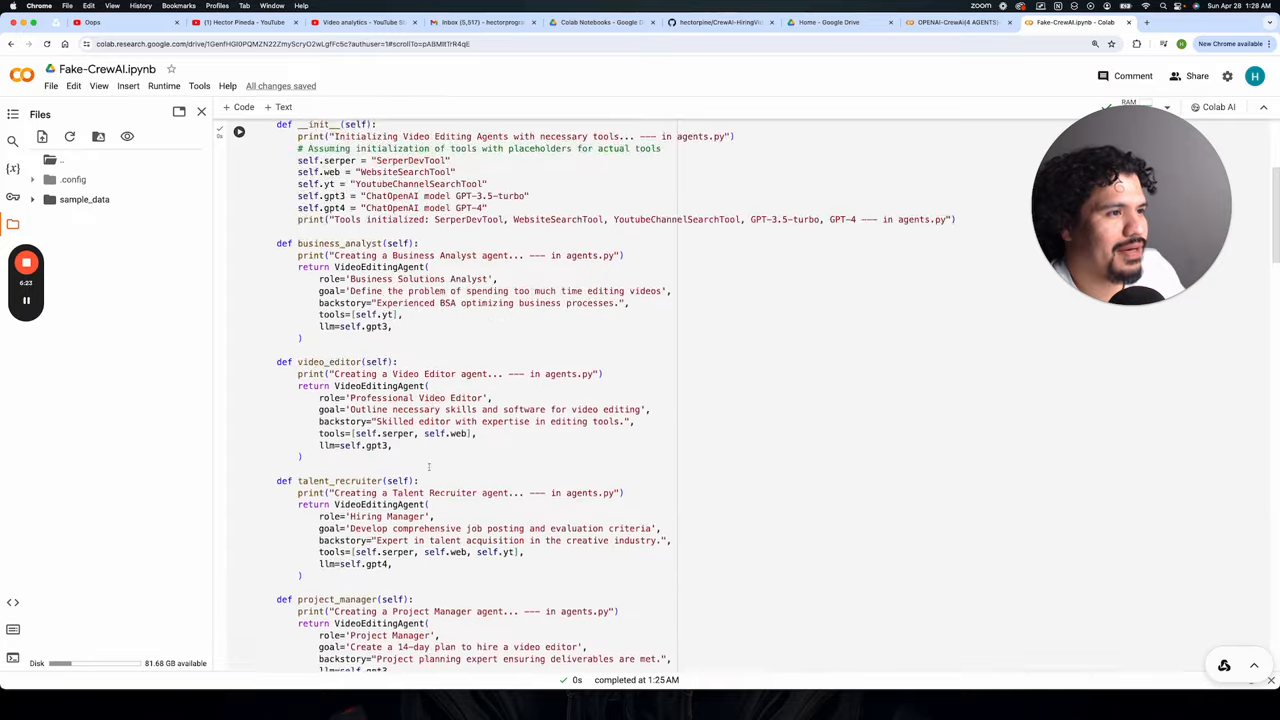
scroll("up", 3)
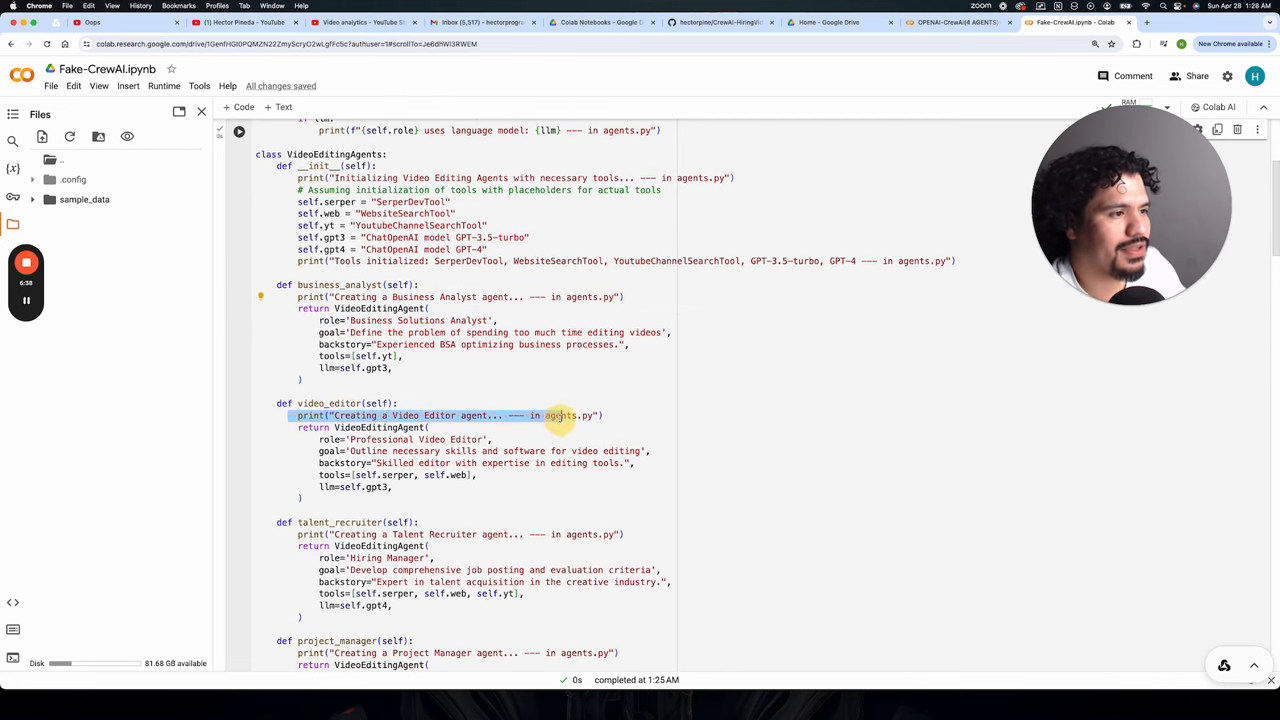
scroll("down", 3)
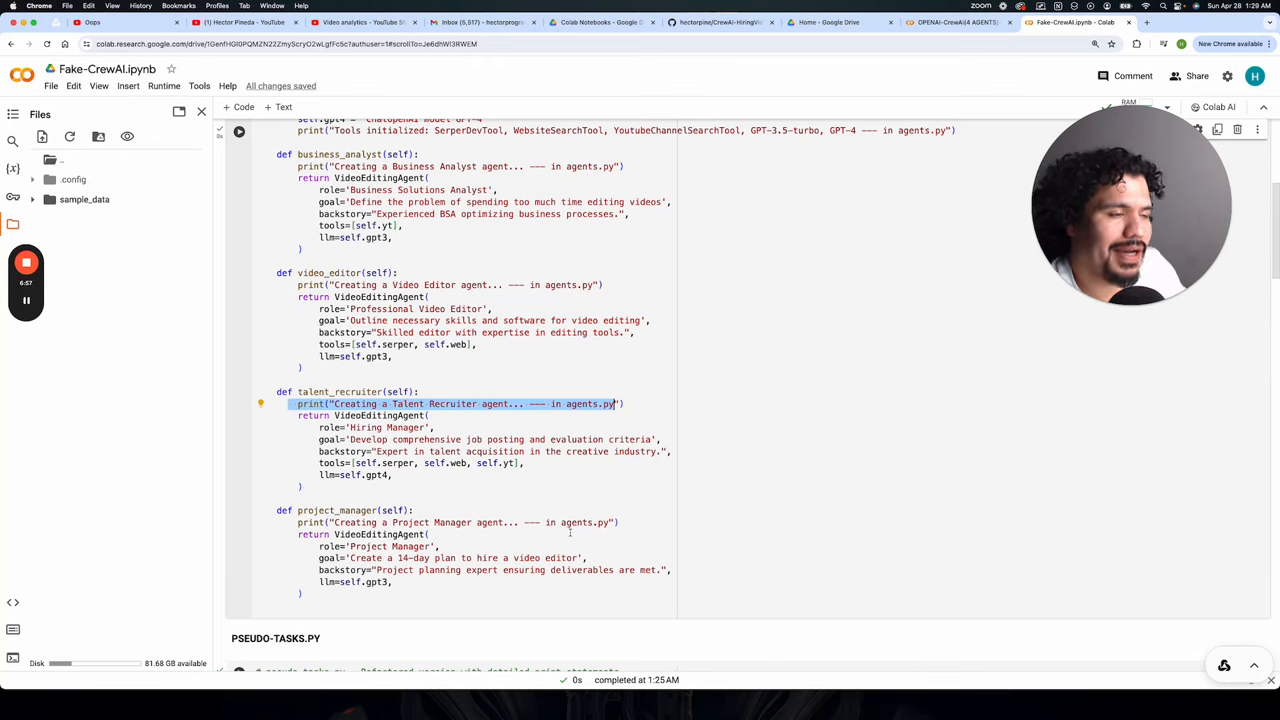
scroll("down", 3)
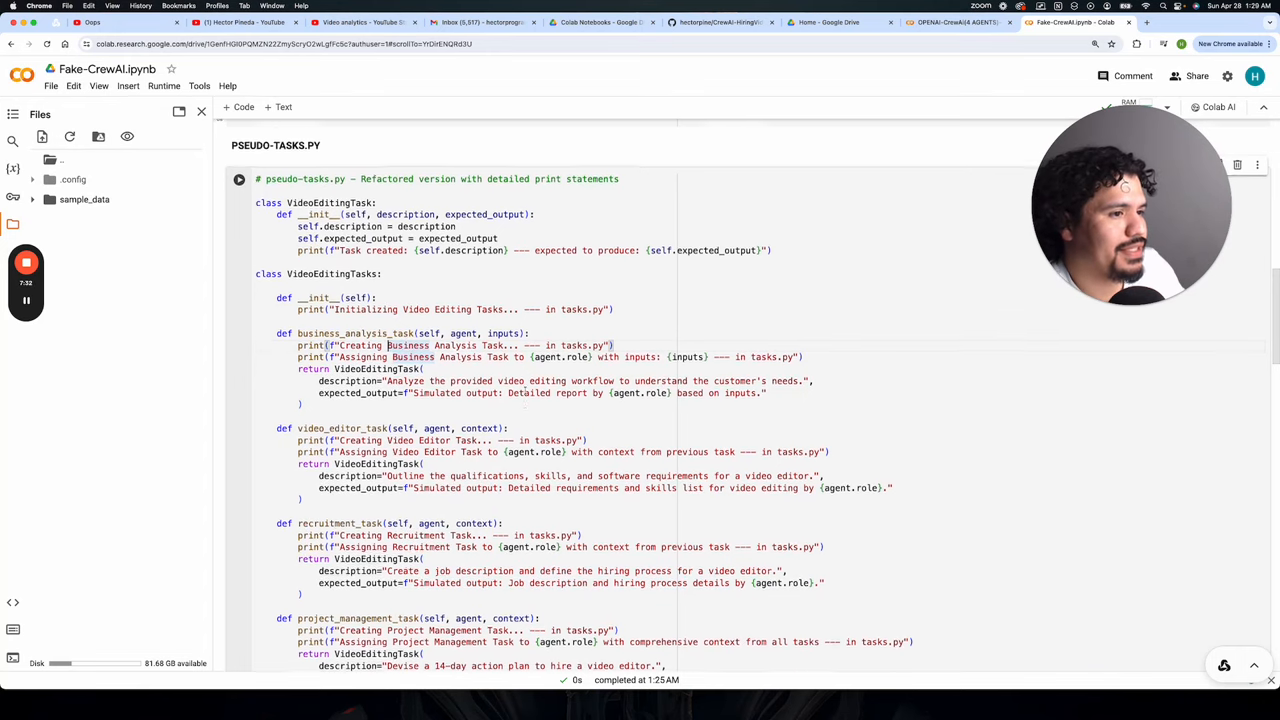
Step: Scroll to the pseudo-main.py cell showing crew setup, environment keys and run method
scroll("up", 3)
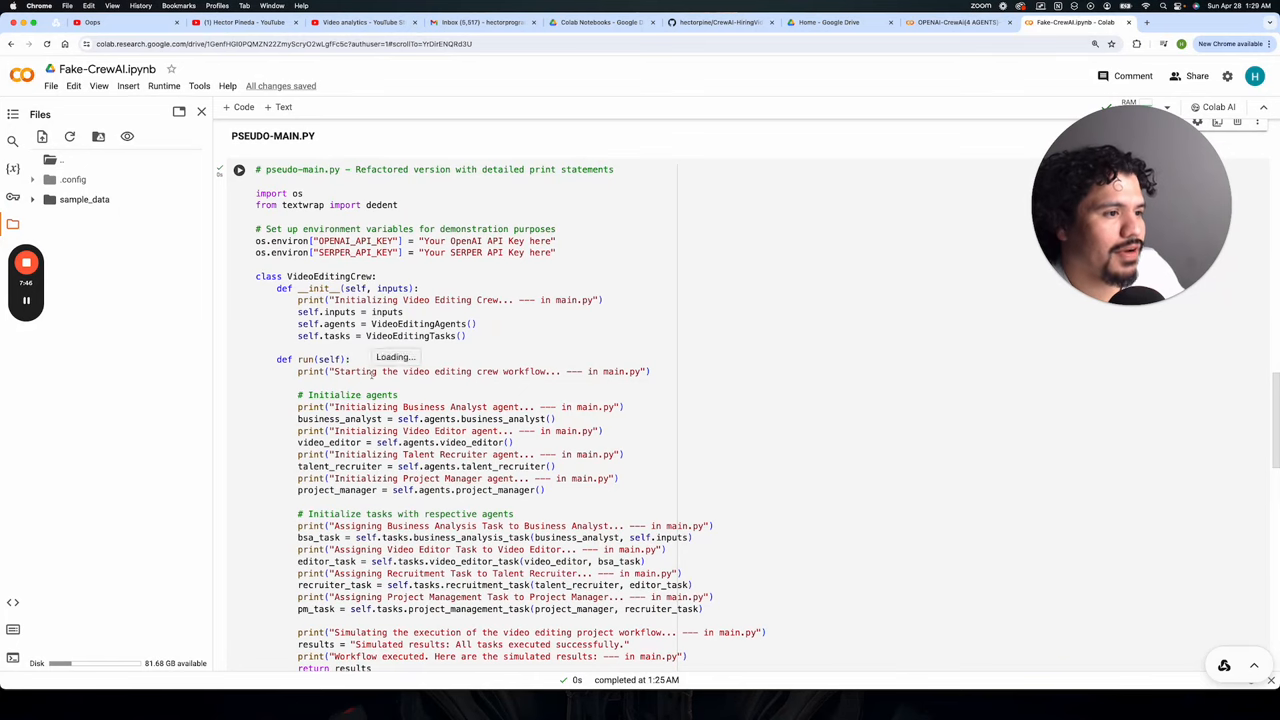
Step: Scroll through pseudo-main.py to its output and select the first agent-creation log lines
scroll("down", 3)
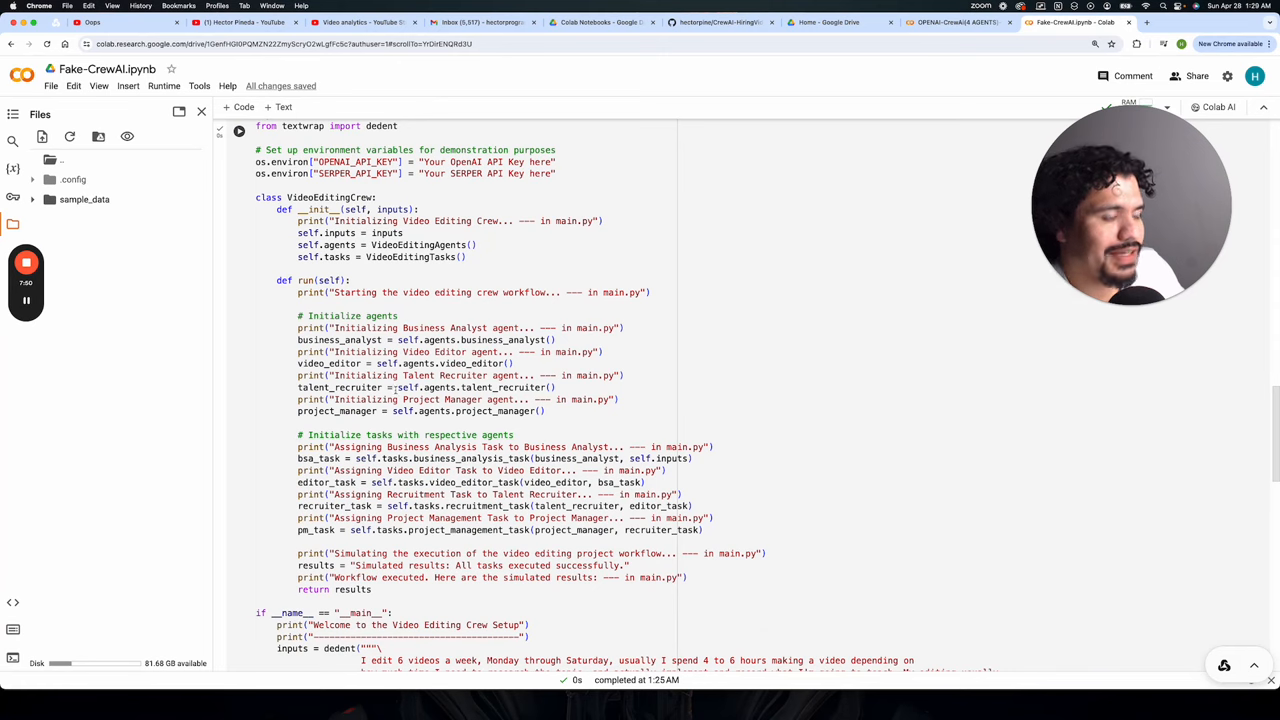
scroll("down", 3)
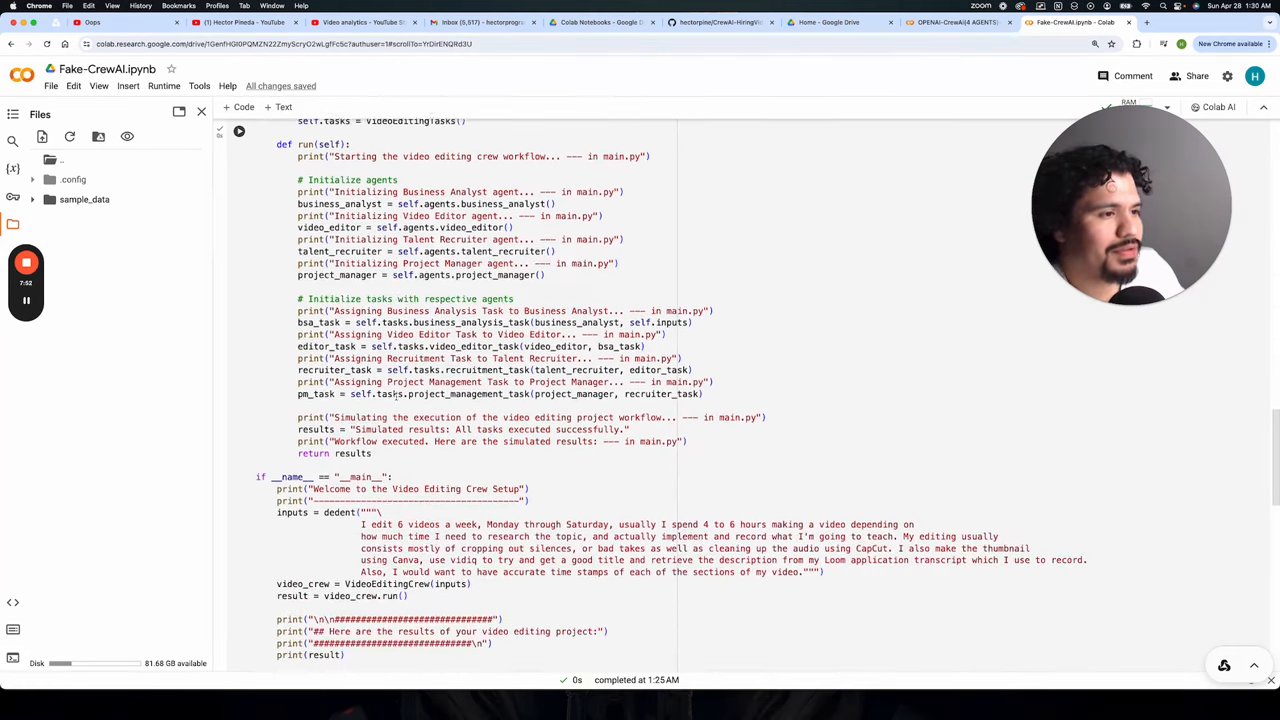
scroll("down", 3)
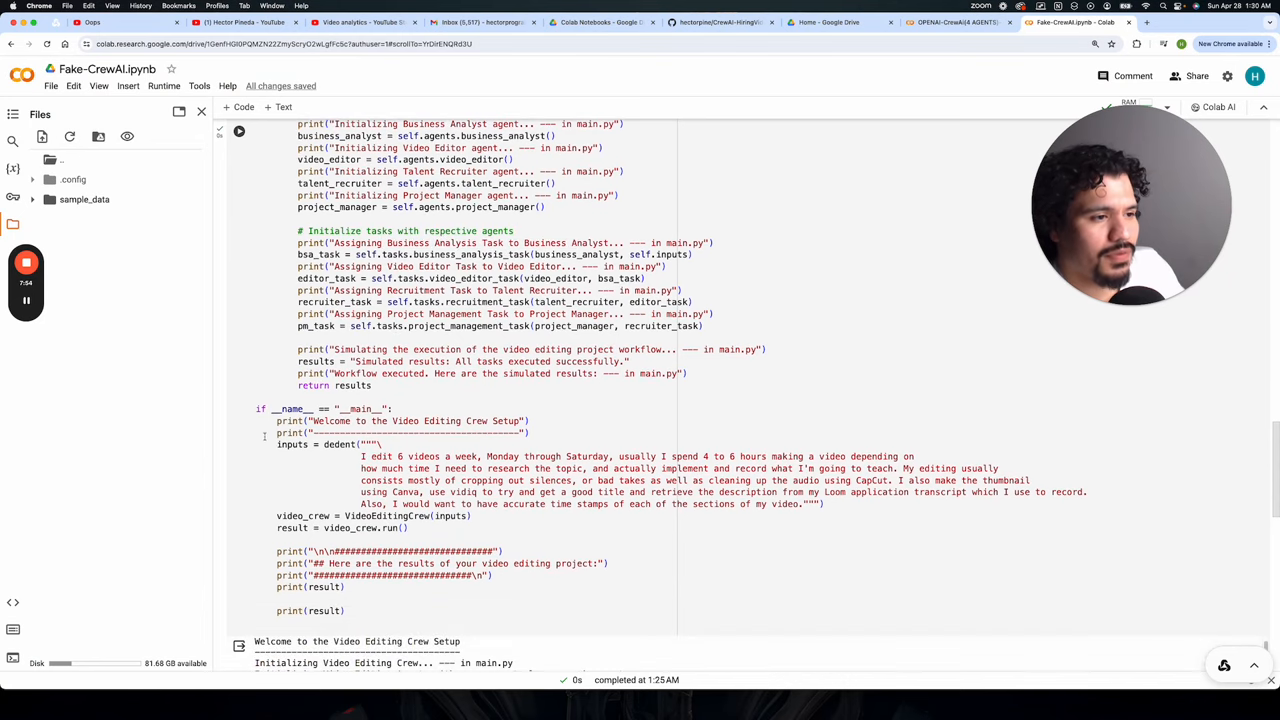
scroll("up", 3)
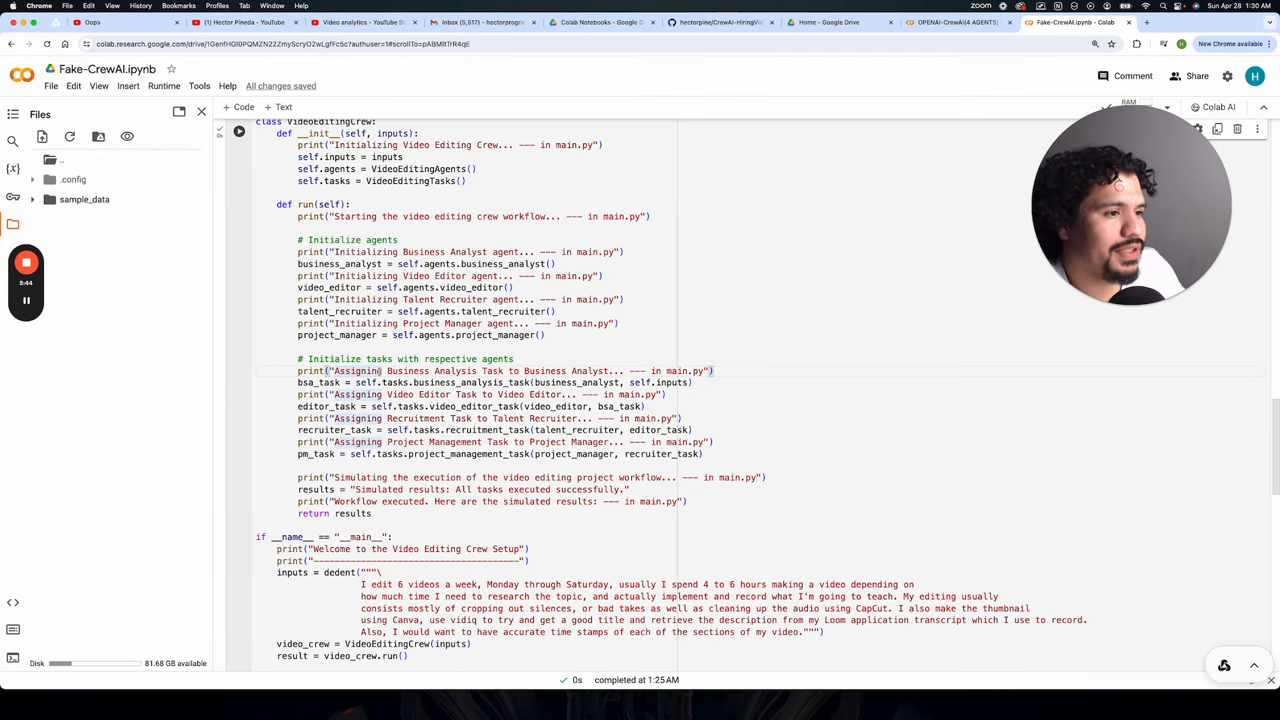
left_click(238, 130)
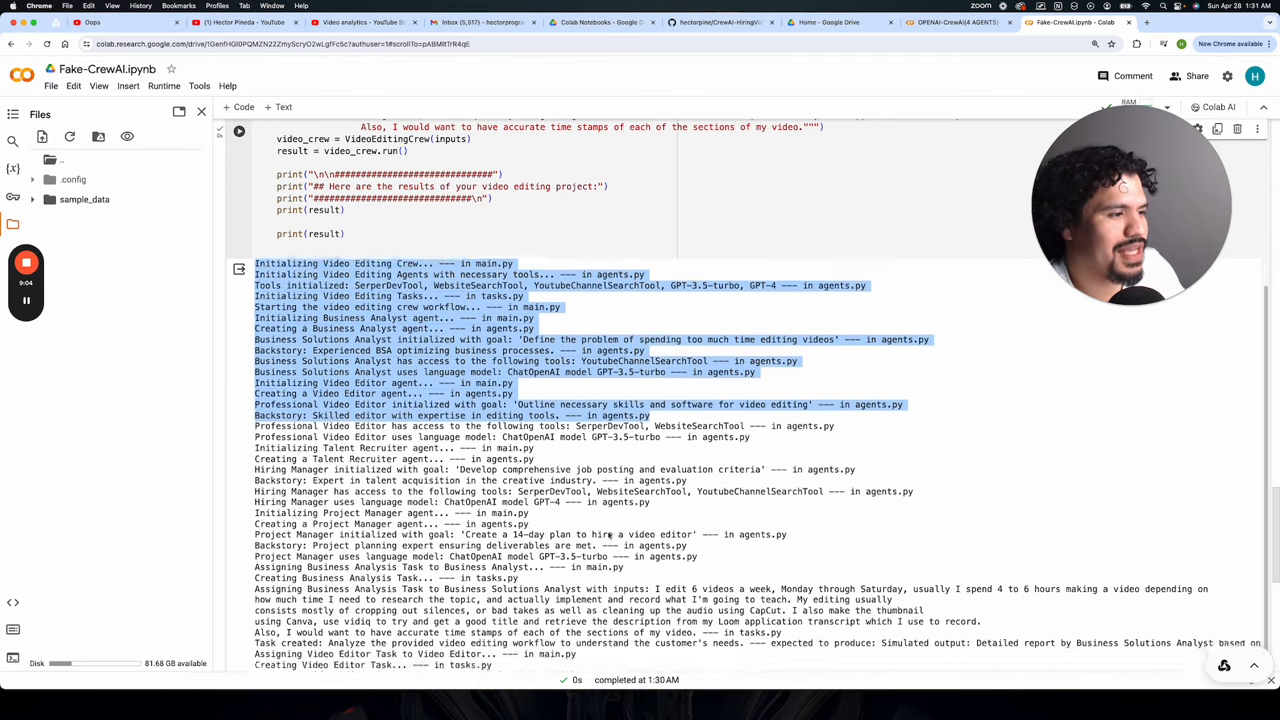
scroll("down", 3)
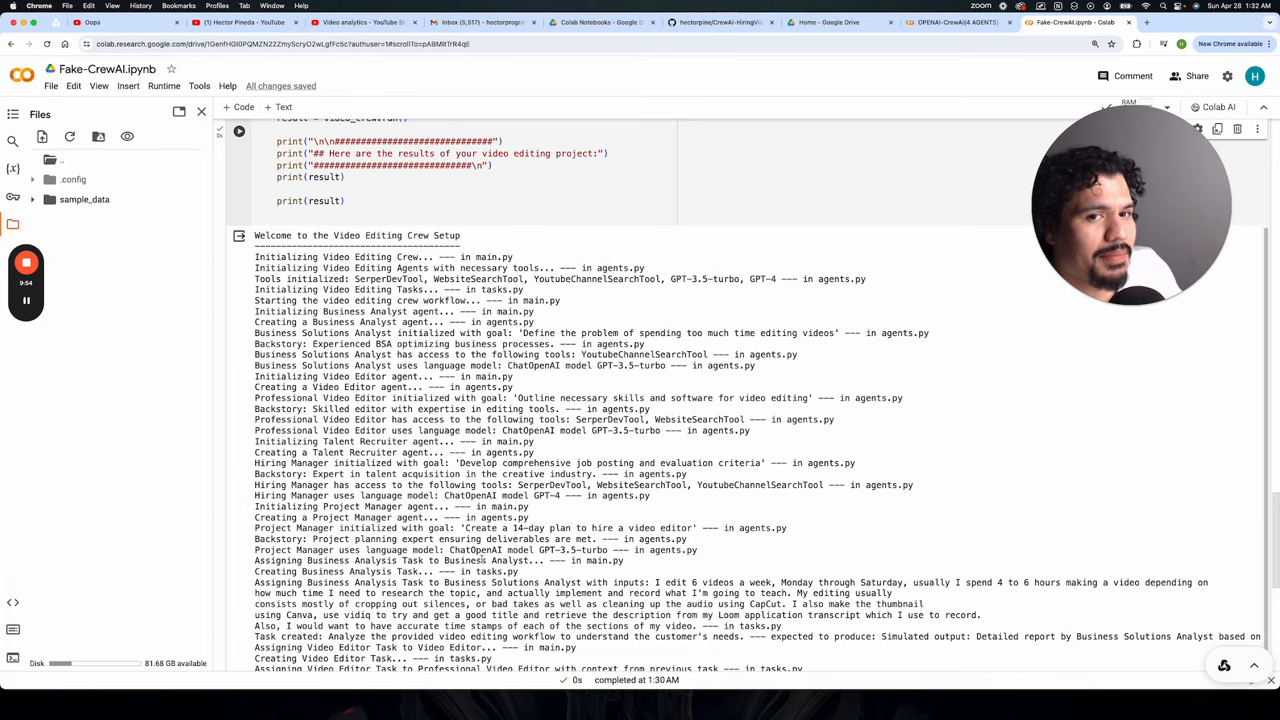
scroll("up", 3)
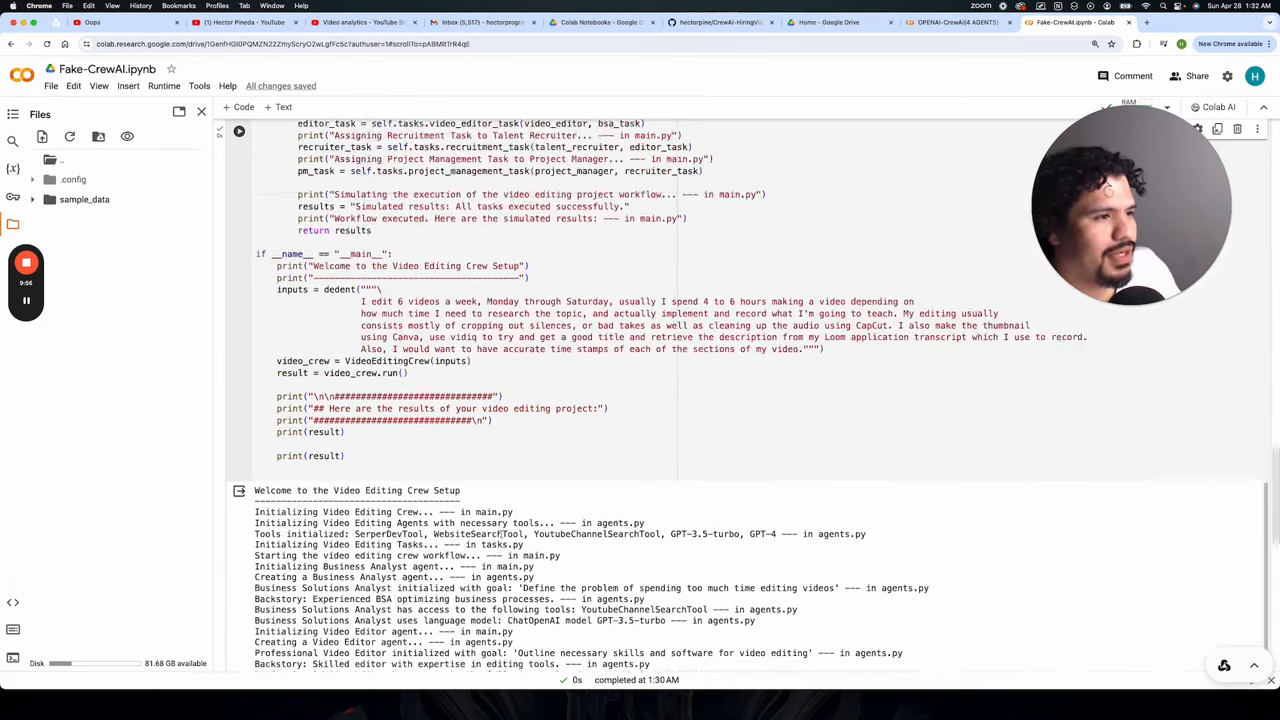
scroll("up", 3)
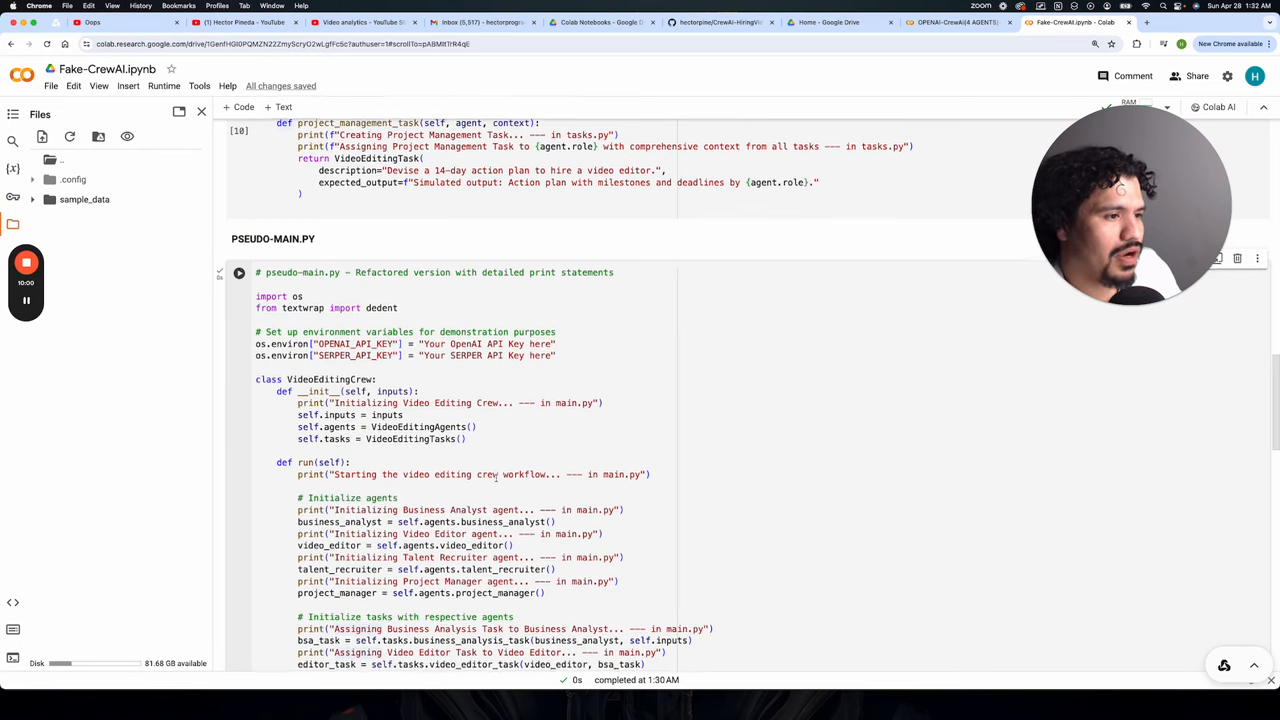
scroll("down", 3)
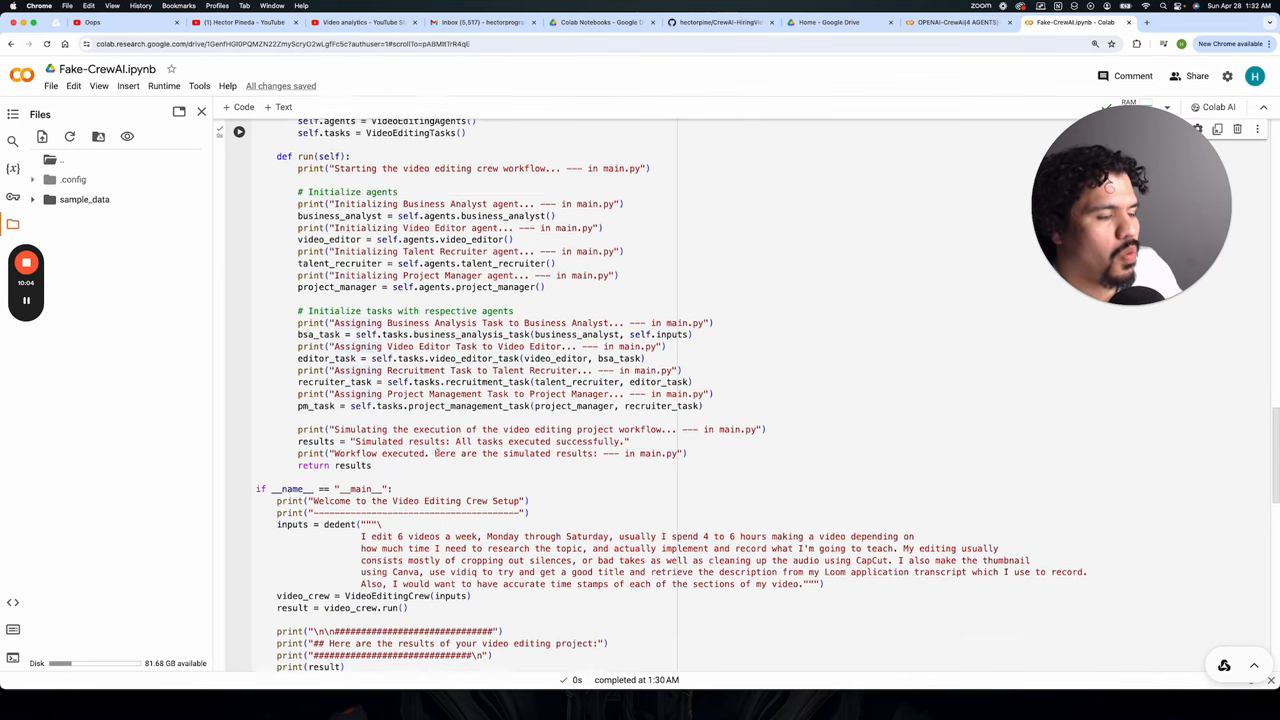
scroll("down", 3)
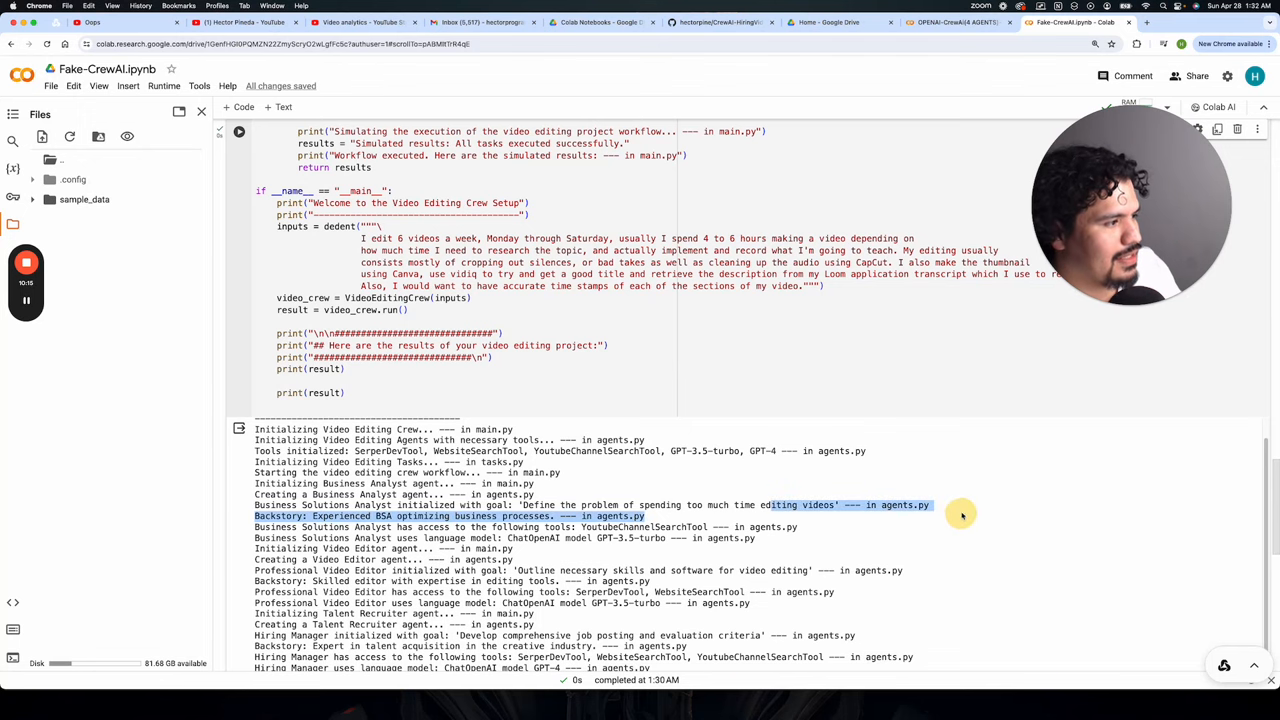
scroll("down", 3)
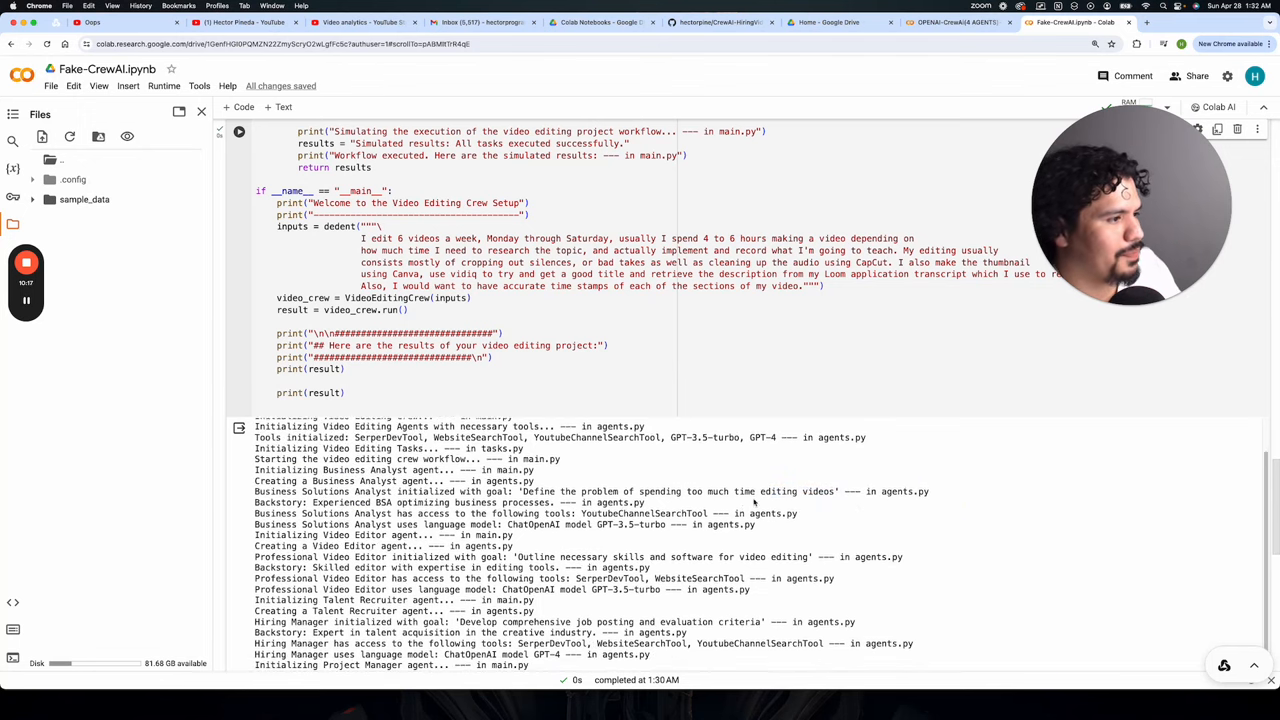
scroll("down", 3)
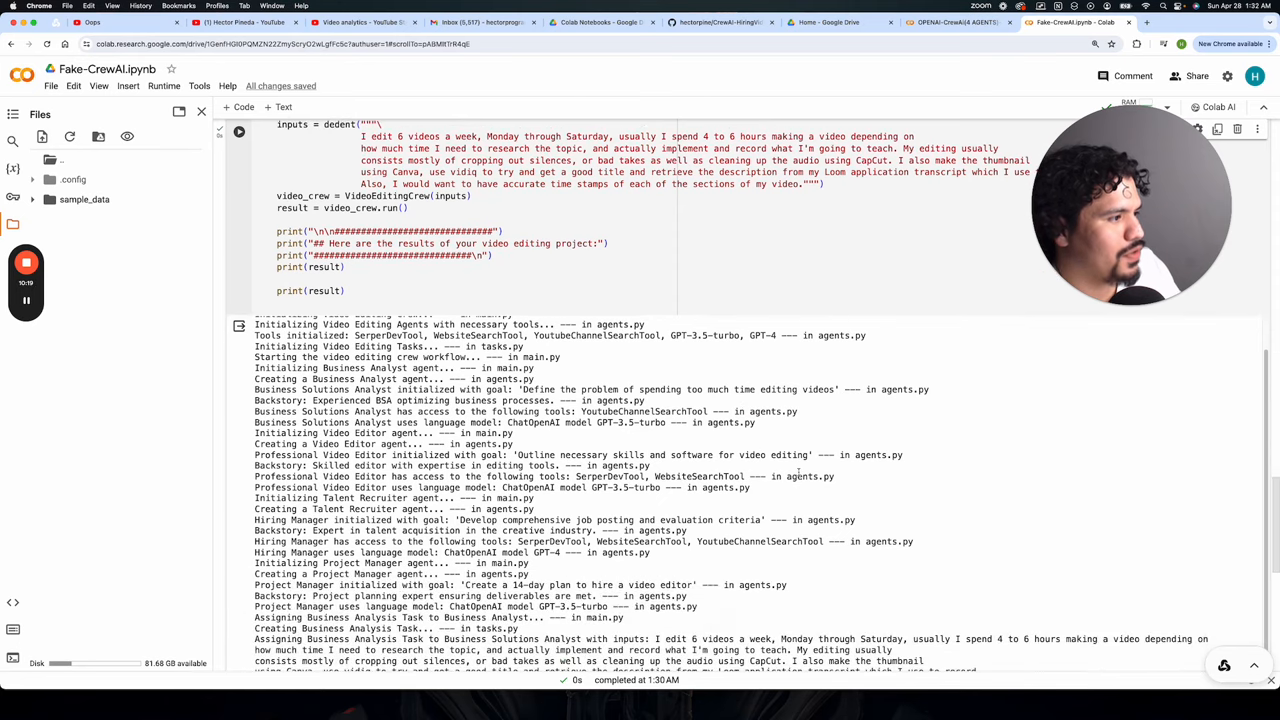
scroll("down", 3)
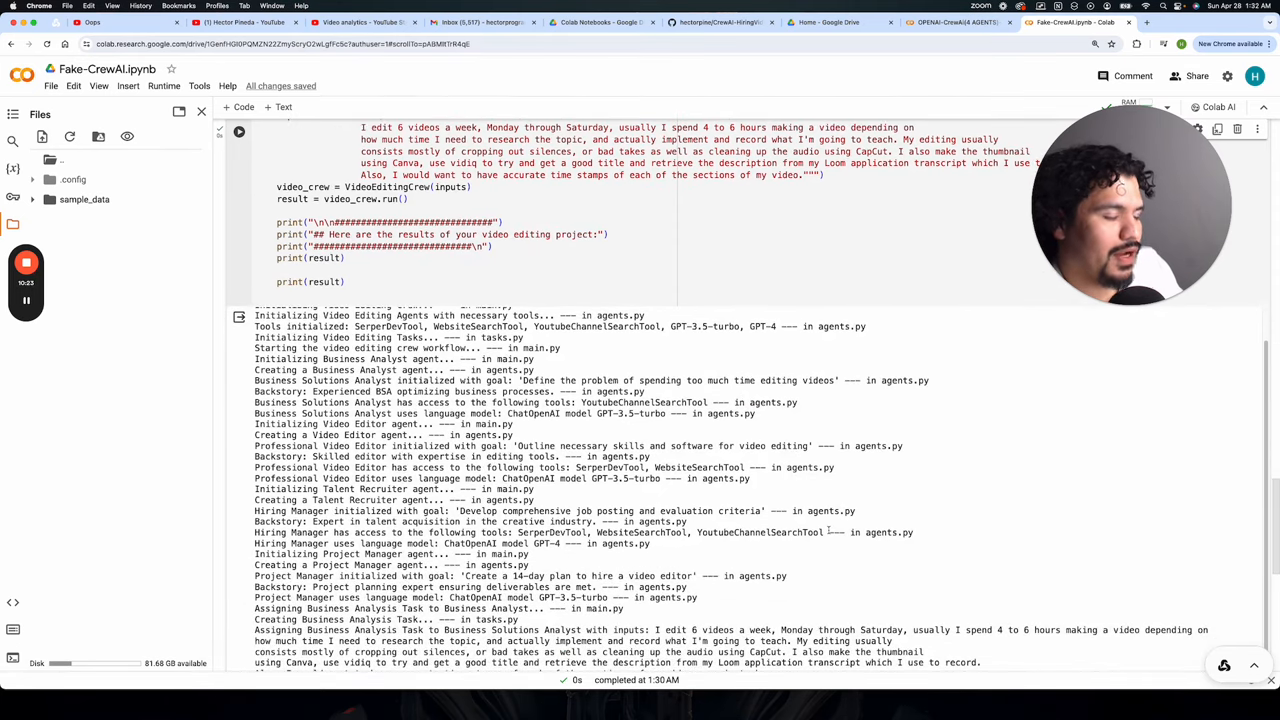
scroll("down", 3)
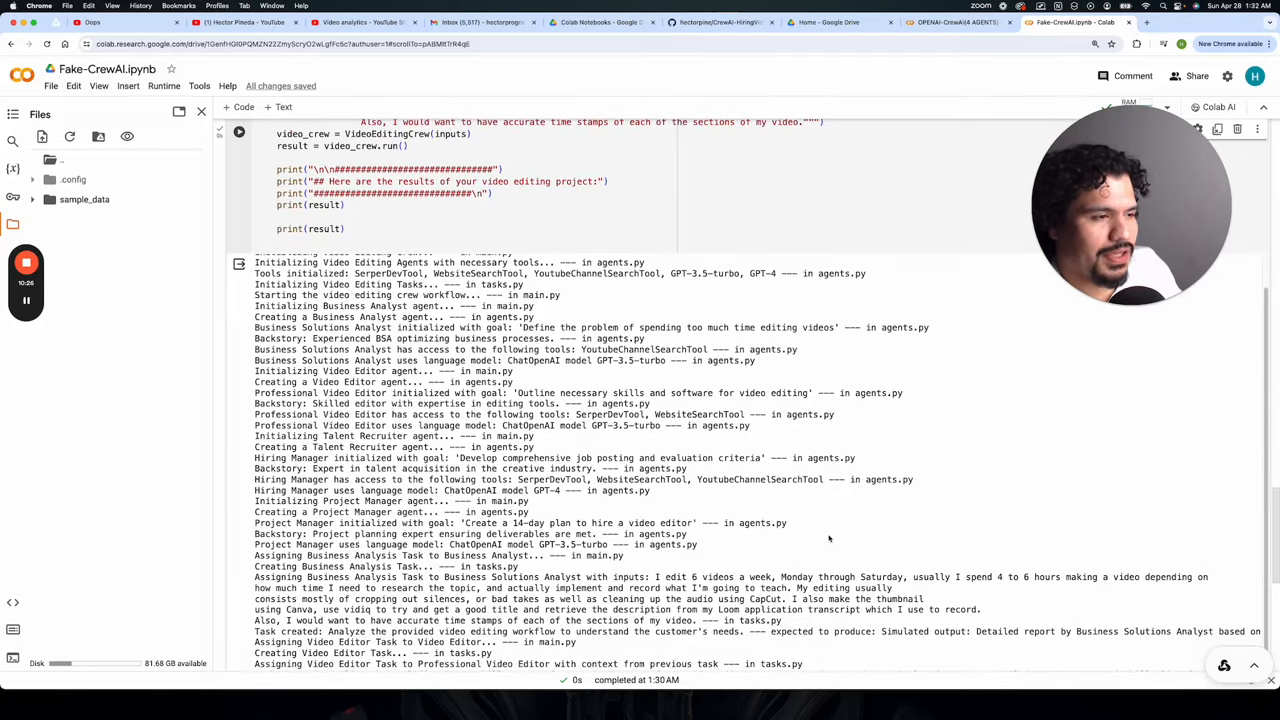